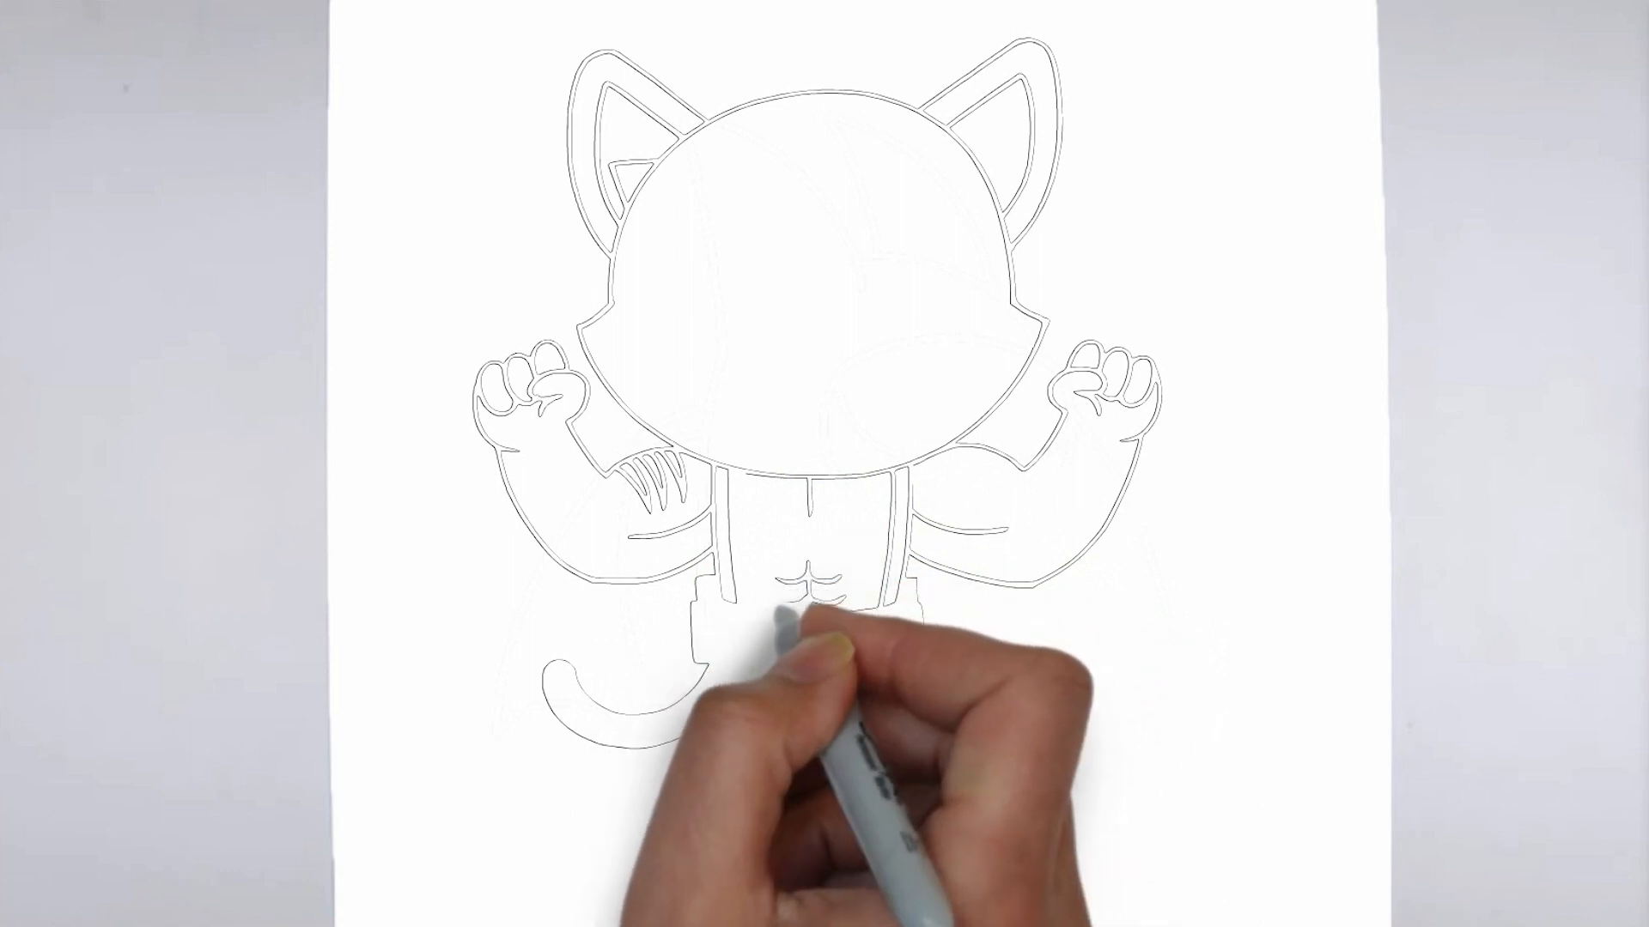
{"action": "left_click_drag", "start_coordinate": [798, 631], "coordinate": [725, 663]}
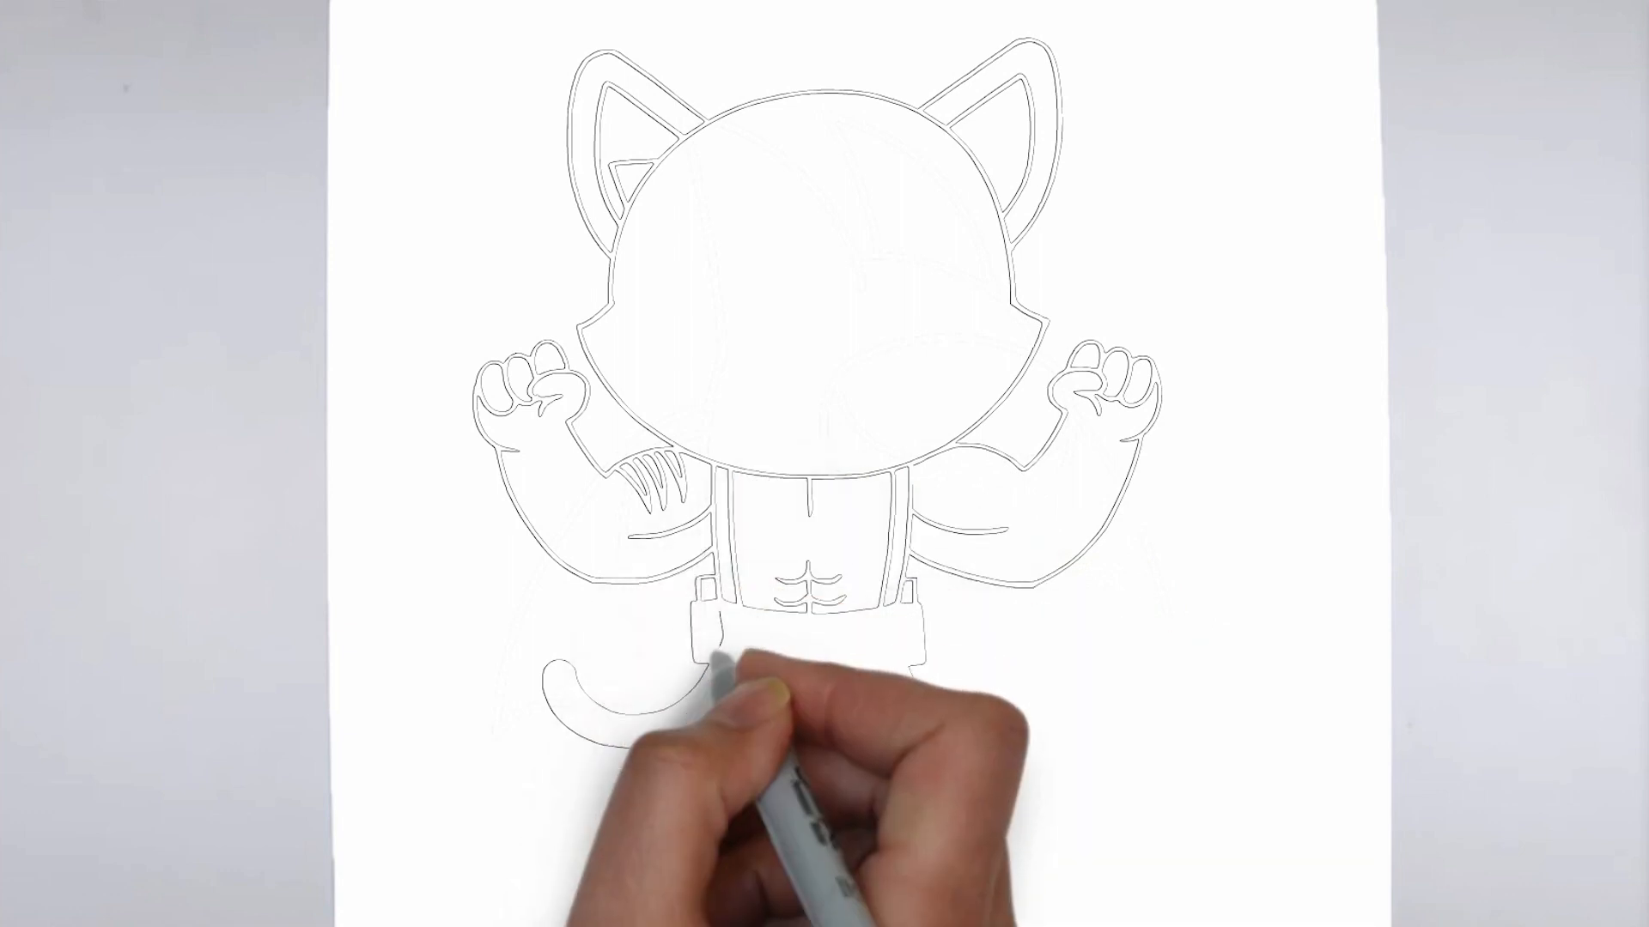